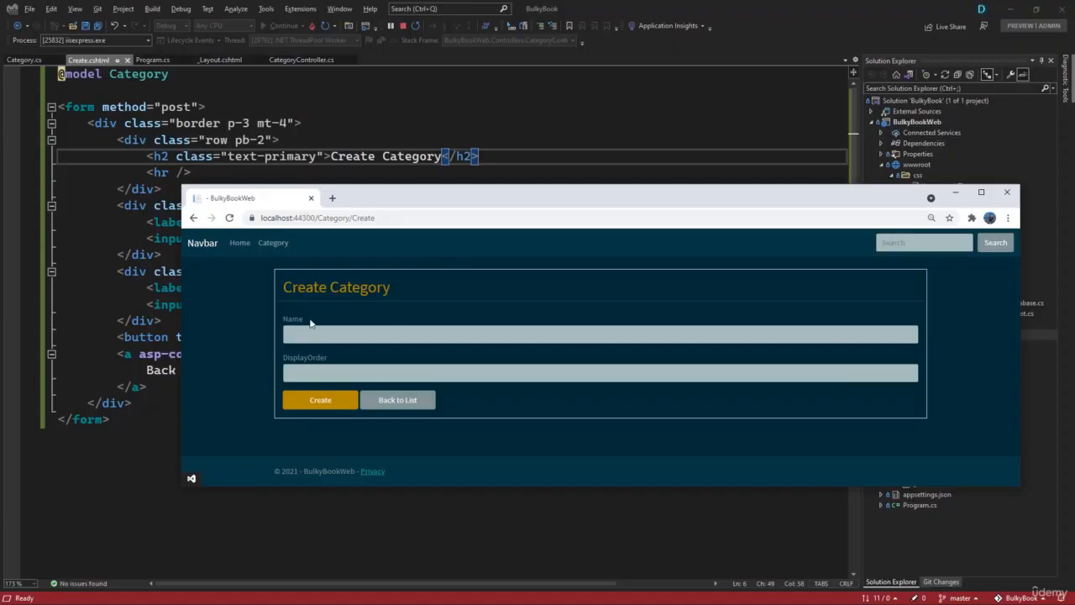
pyautogui.moveTo(319, 413)
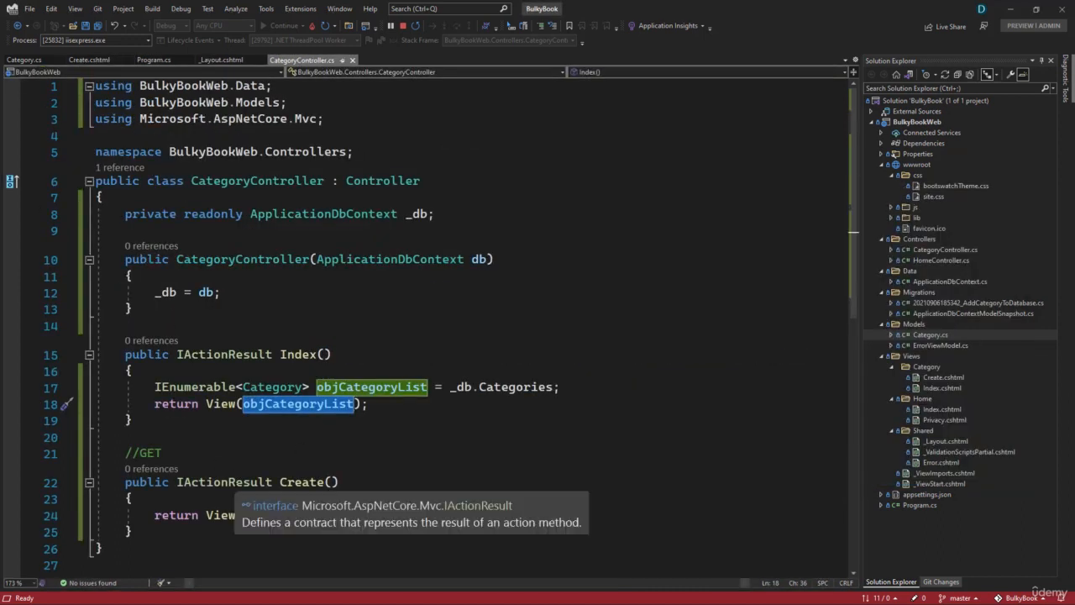
# - Review the Create Category view's Category model and its Name and DisplayOrder fields
pyautogui.click(88, 60)
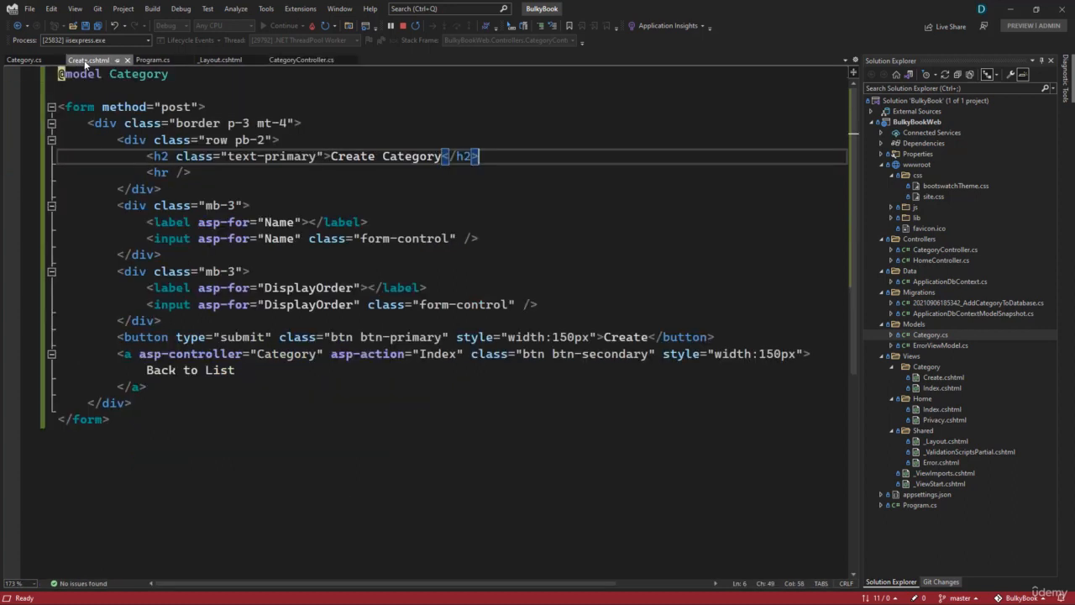
pyautogui.doubleClick(138, 74)
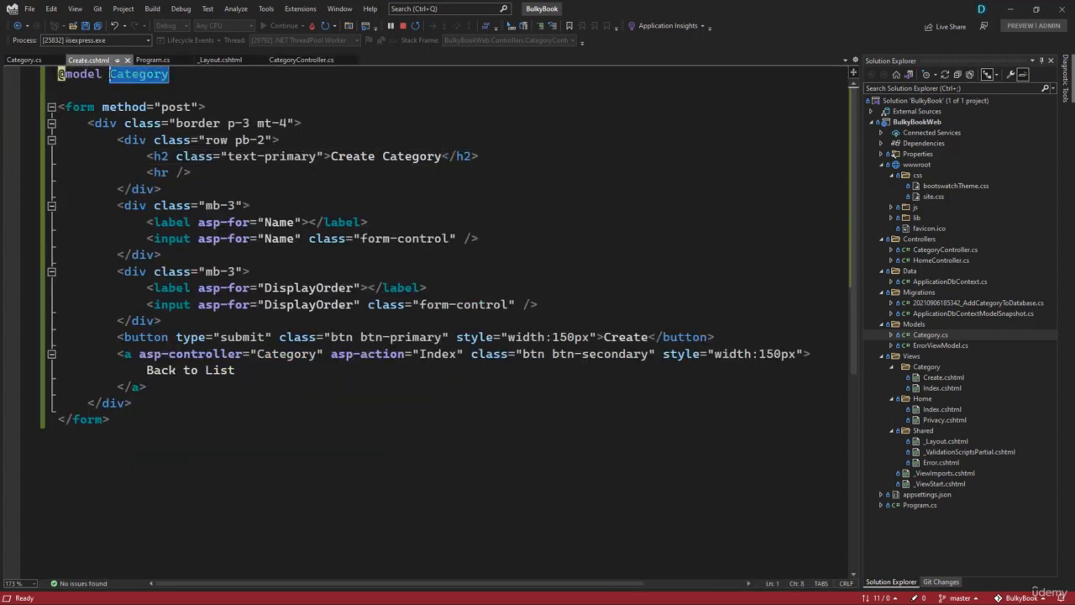
pyautogui.moveTo(148, 221); pyautogui.dragTo(538, 336)
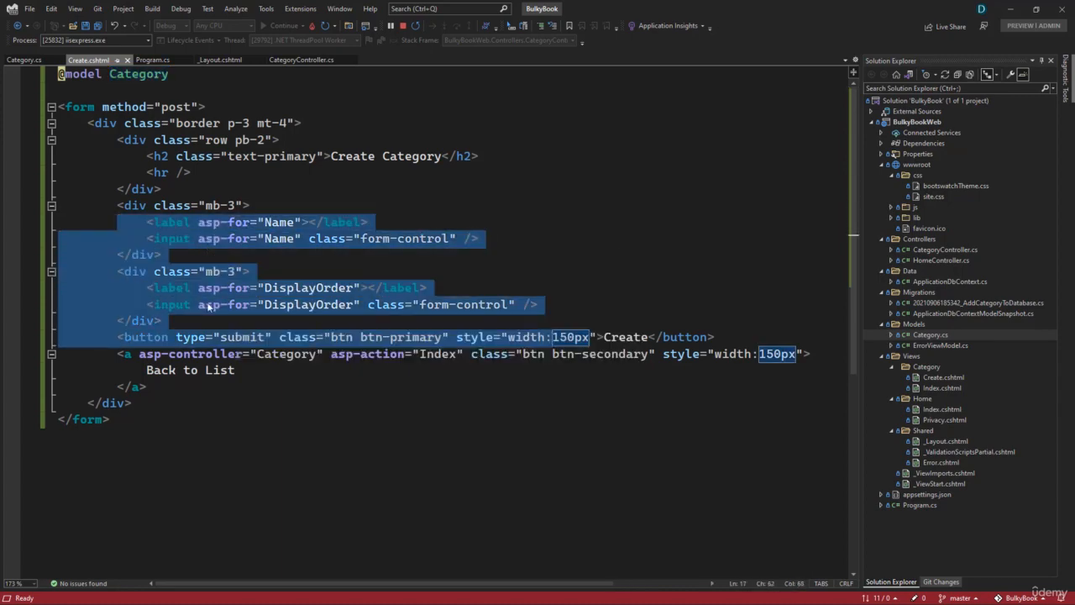
pyautogui.click(302, 61)
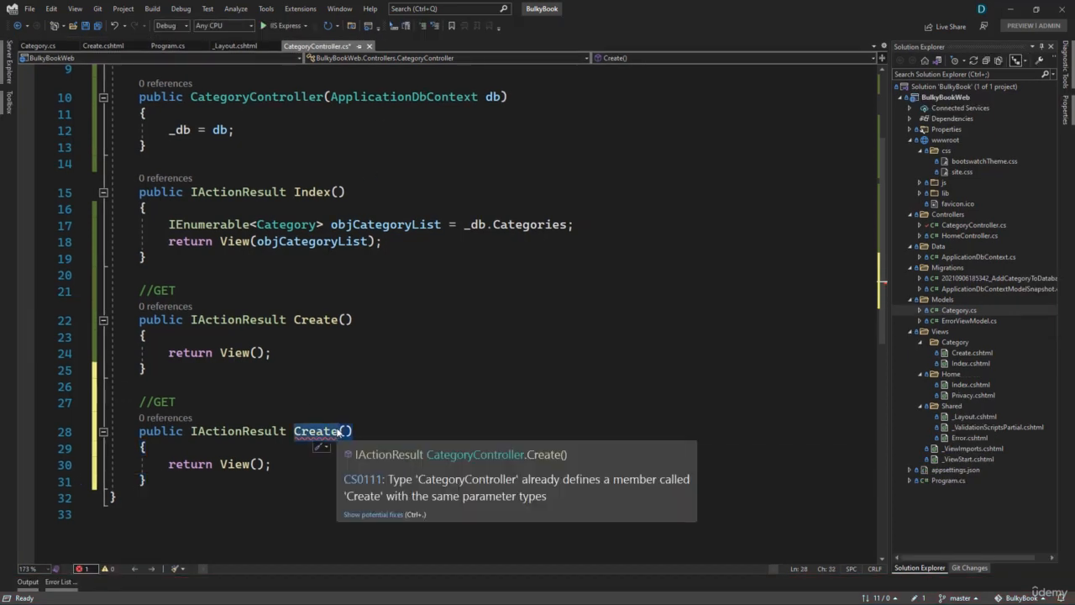
# - Add a POST Create action taking Category obj with [HttpPost] and [ValidateAntiForgeryToken] attributes
pyautogui.write('Category obj')
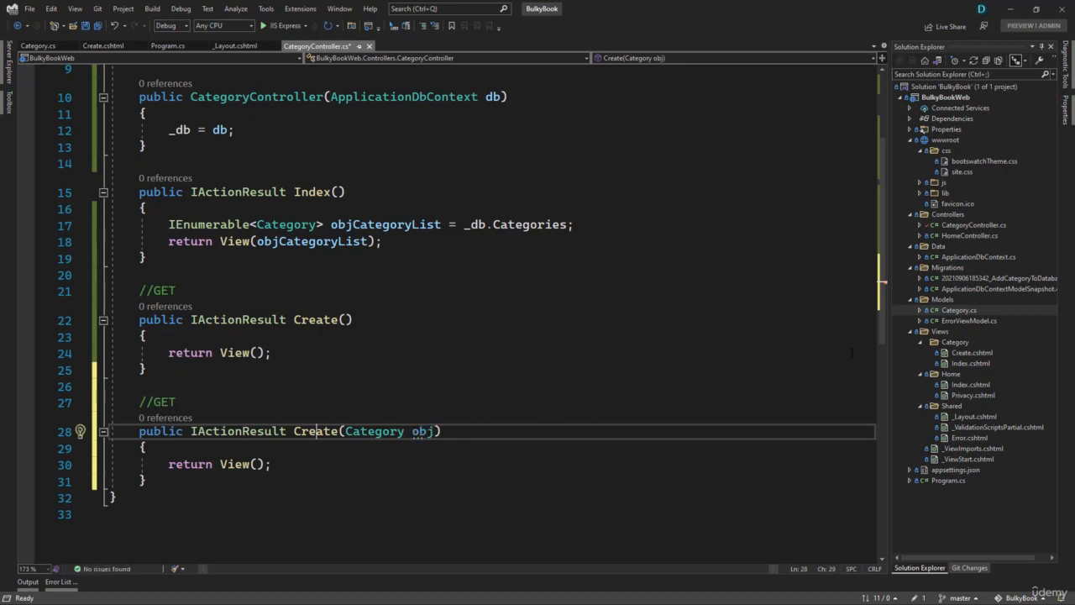
pyautogui.write('POST')
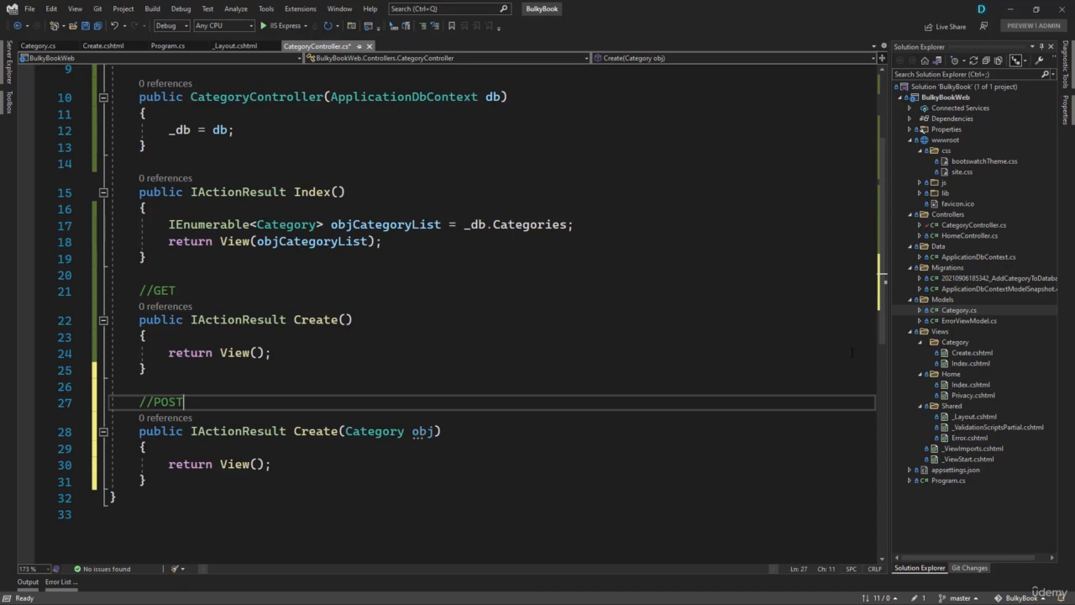
pyautogui.press('enter')
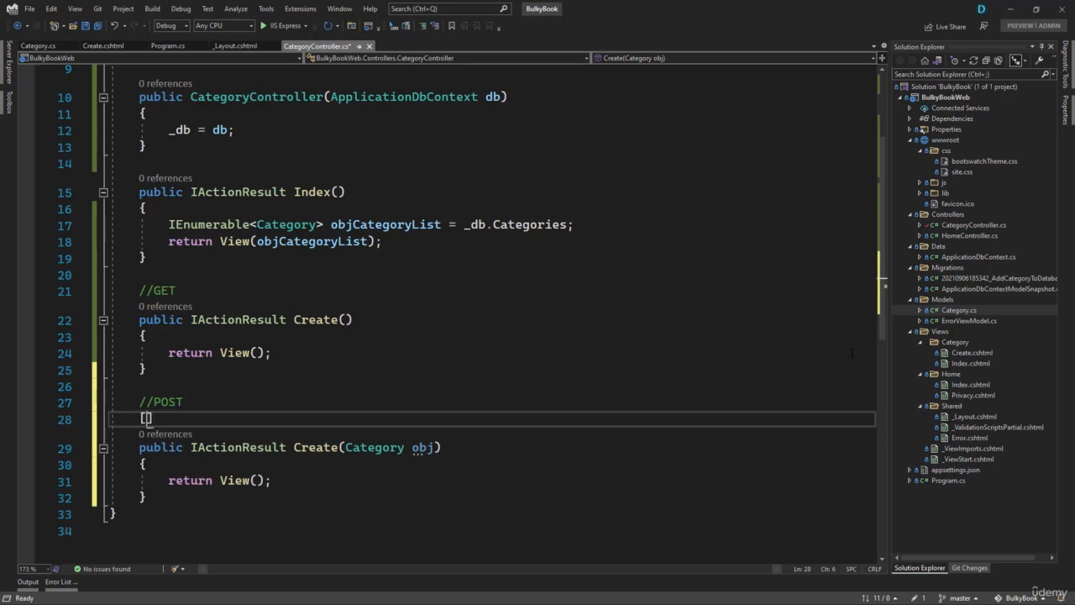
pyautogui.write('[httpPost')
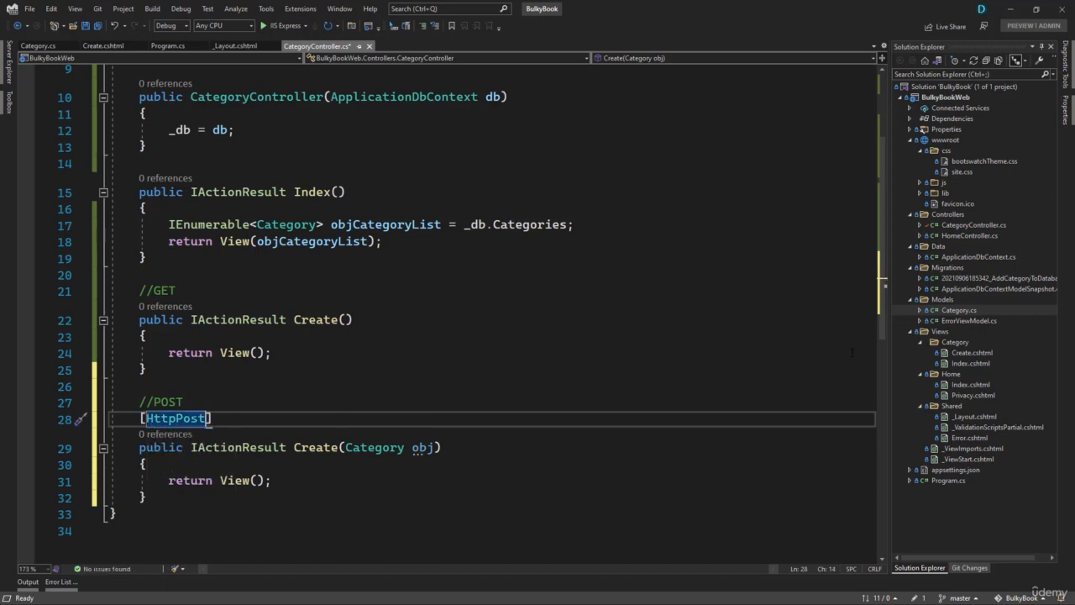
pyautogui.press('enter')
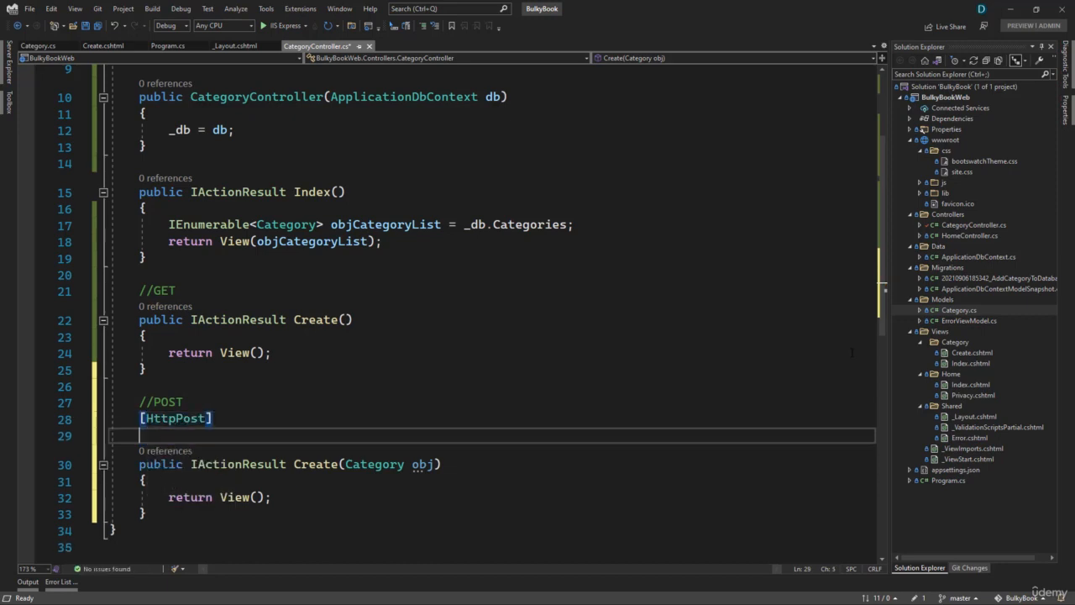
pyautogui.write('[validateAntiForgeryToken')
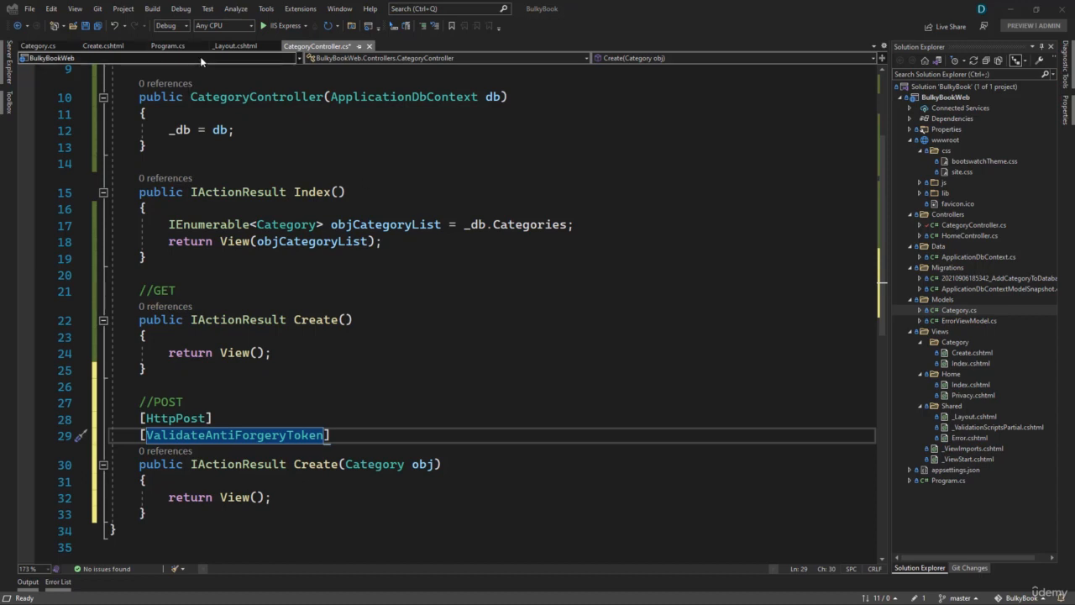
pyautogui.click(102, 45)
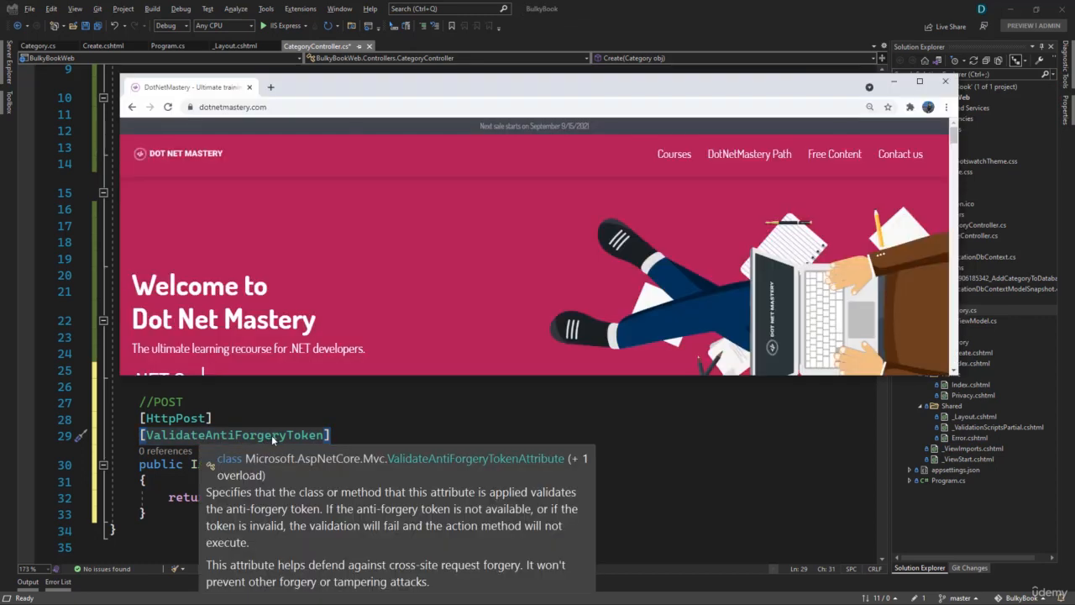
pyautogui.moveTo(833, 154)
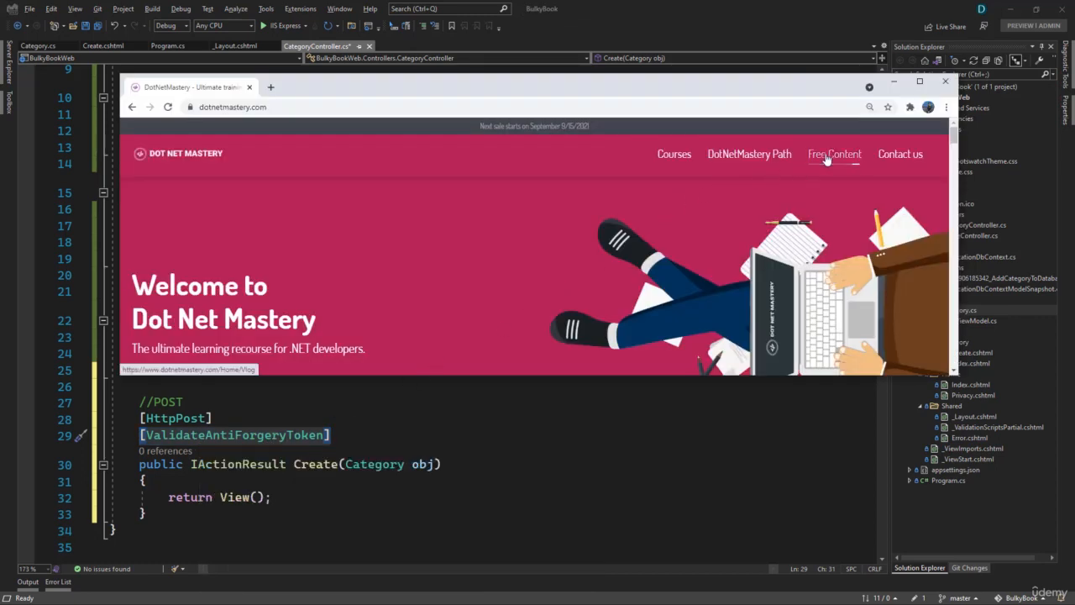
pyautogui.click(833, 154)
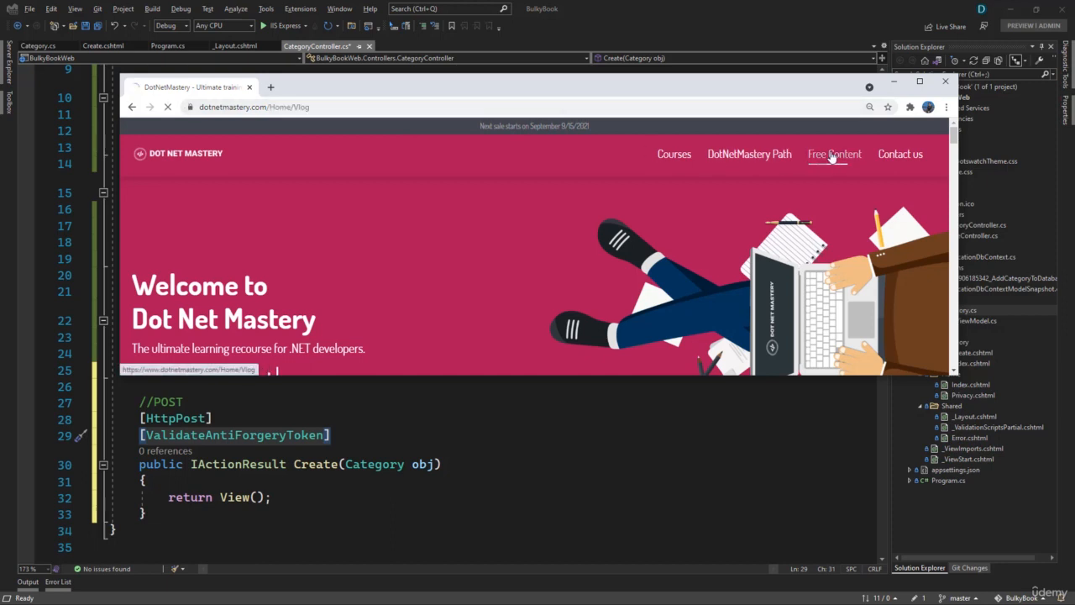
pyautogui.click(833, 154)
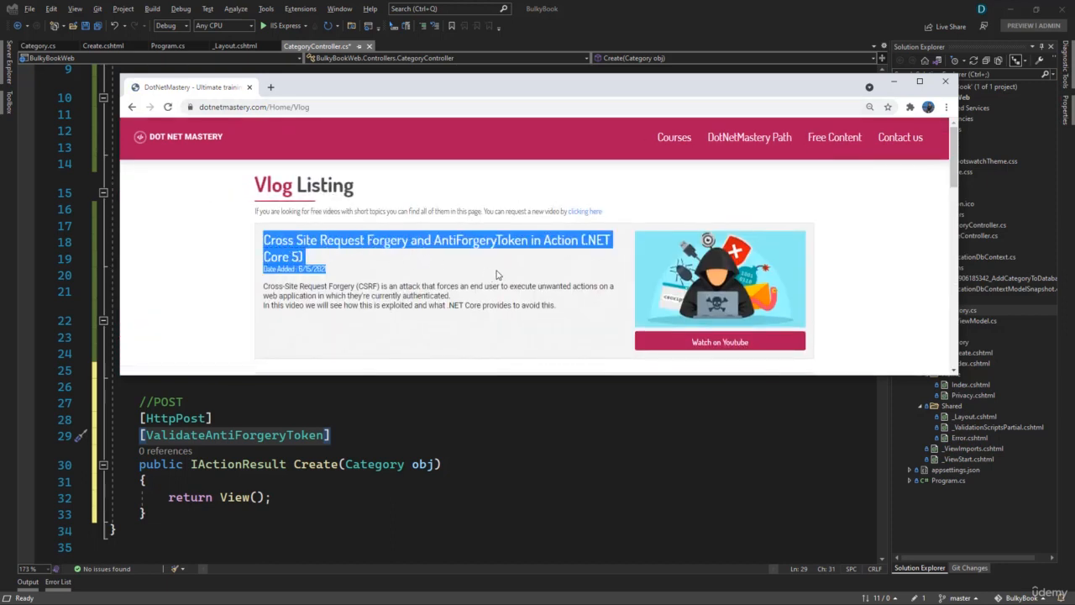
pyautogui.moveTo(719, 341)
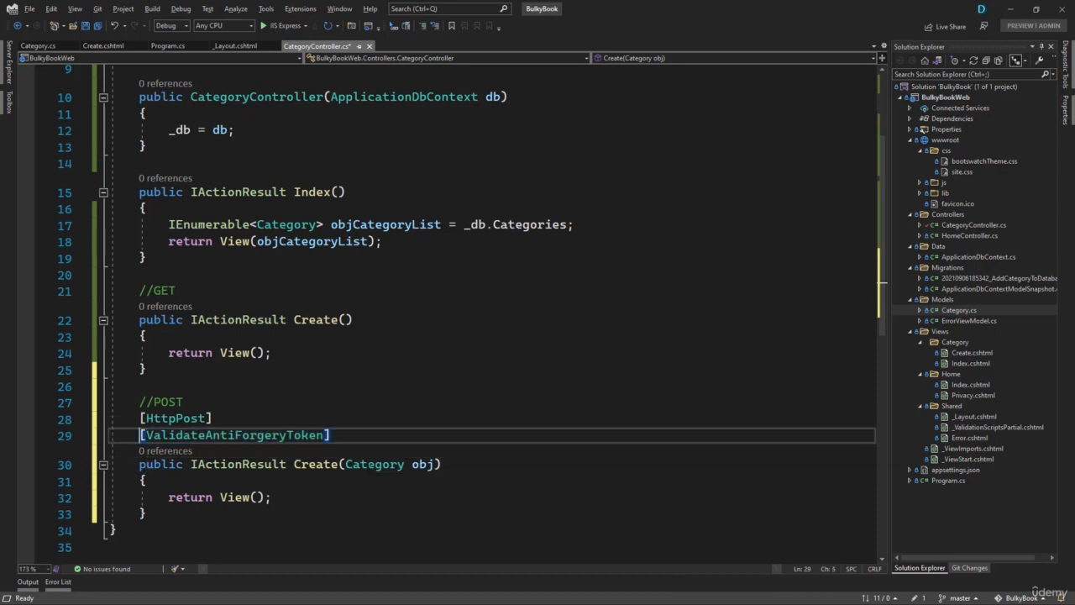
# - Add _db.Categories.Add(obj); and _db.SaveChanges(); inside the POST Create action body
pyautogui.click(145, 480)
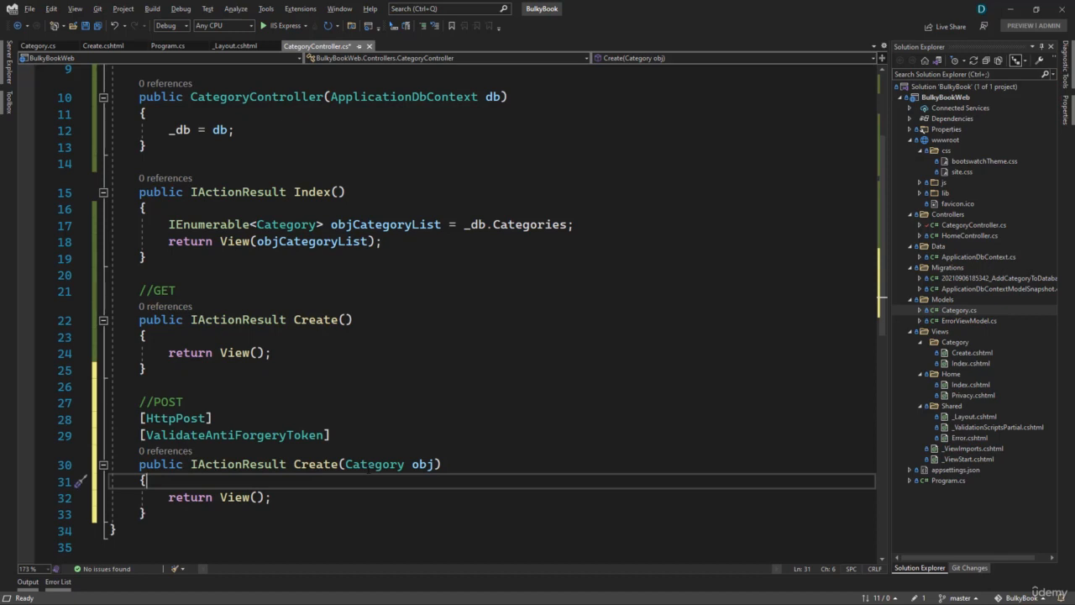
pyautogui.press('Return')
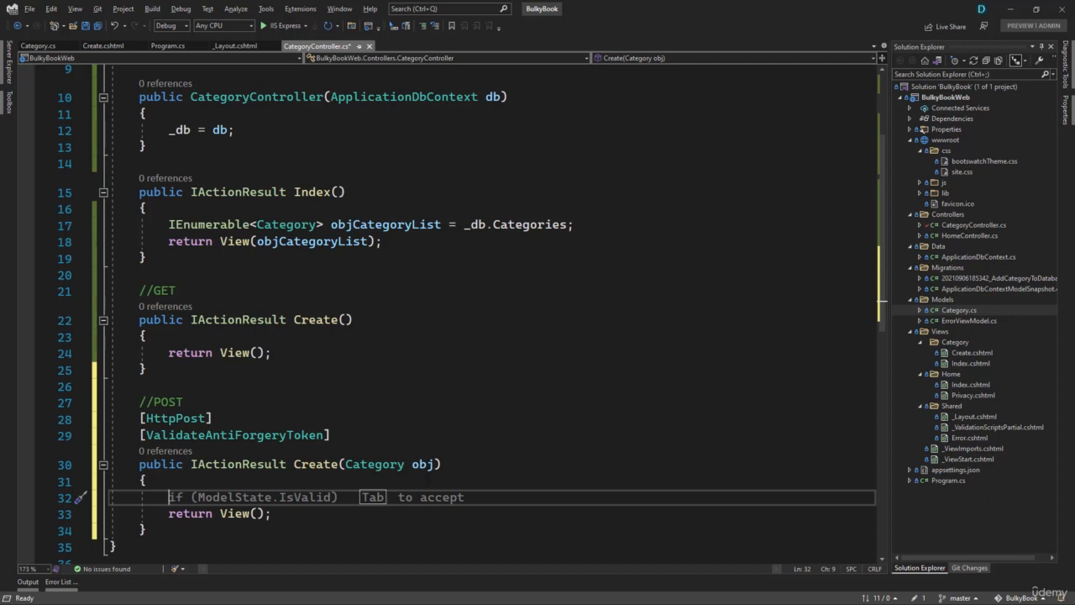
pyautogui.moveTo(397, 463)
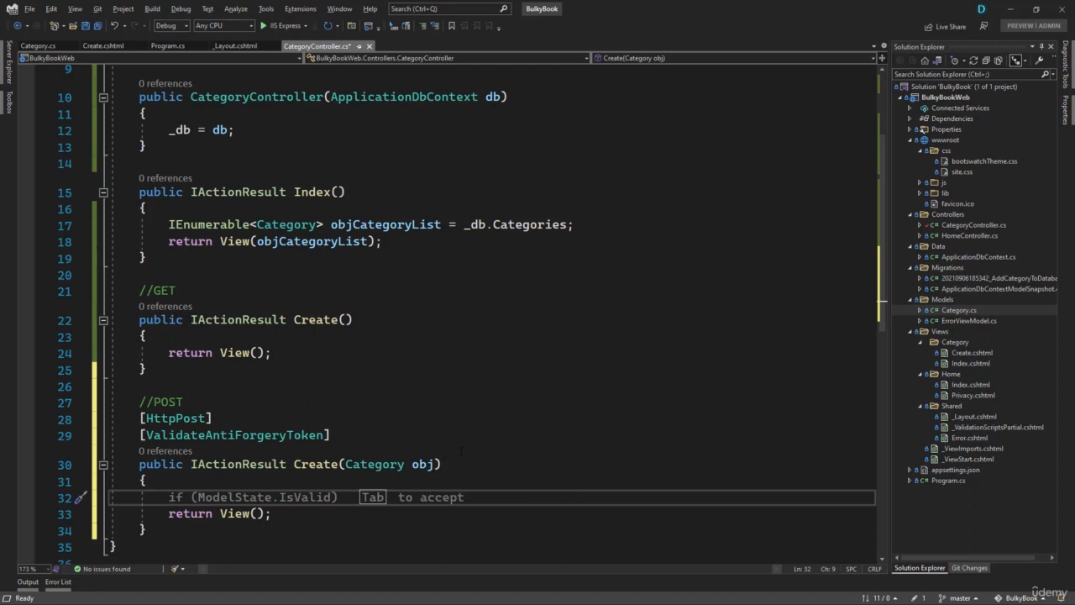
pyautogui.write('_db.Categories.Add(obj);')
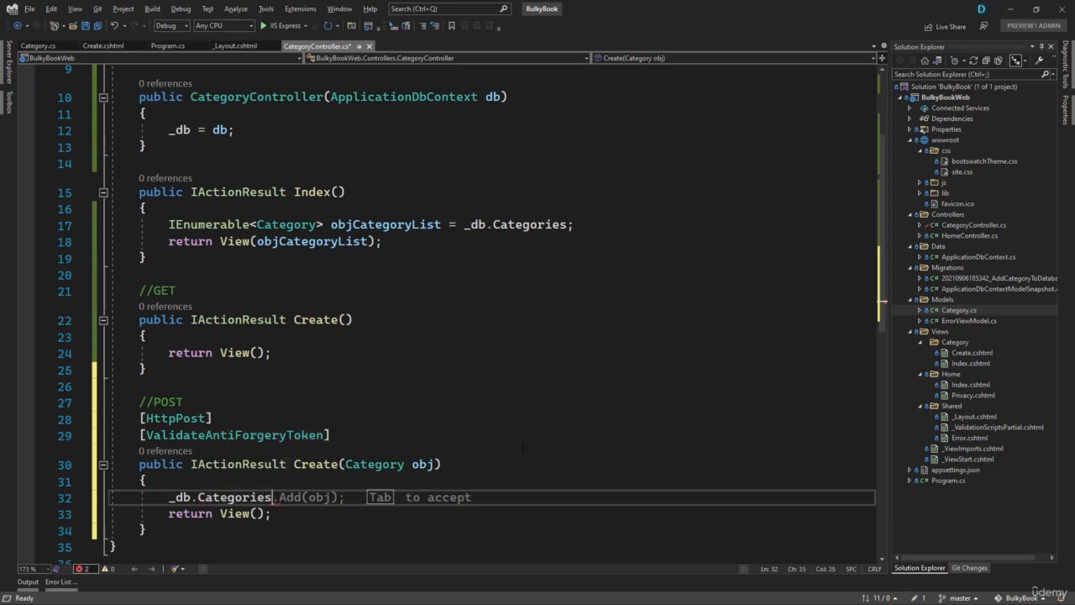
pyautogui.doubleClick(233, 498)
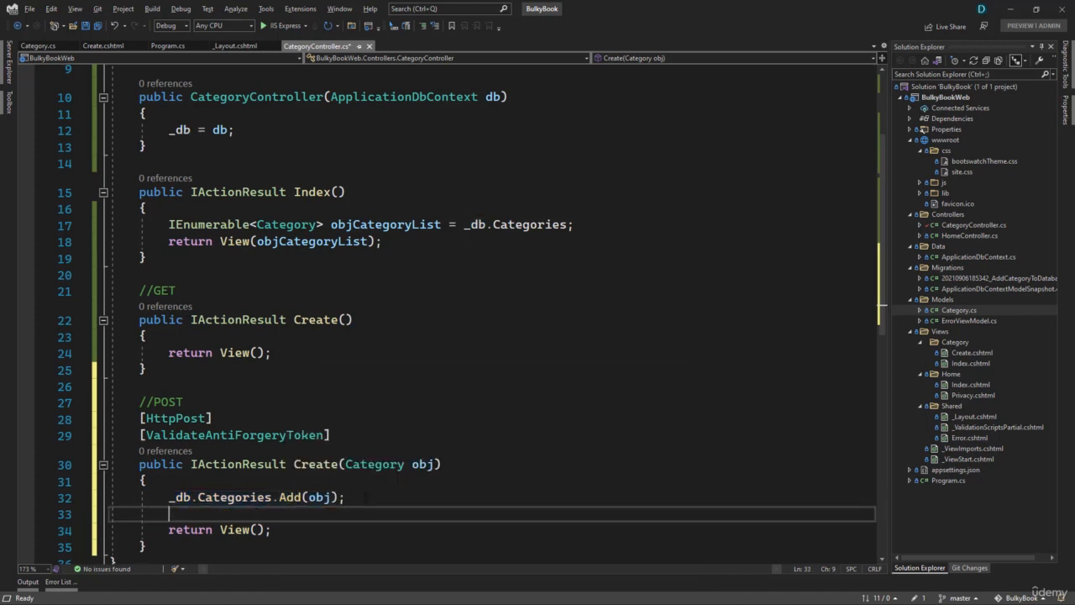
pyautogui.write('_db.s')
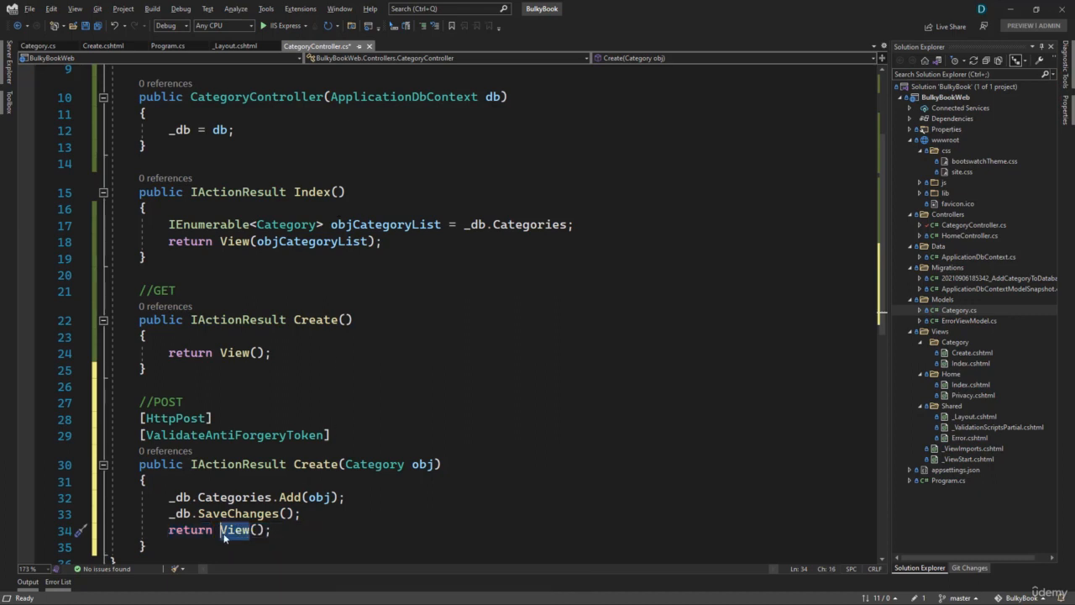
# - Return RedirectToAction("Index") instead of View(), without the extra controller argument
pyautogui.write('redi')
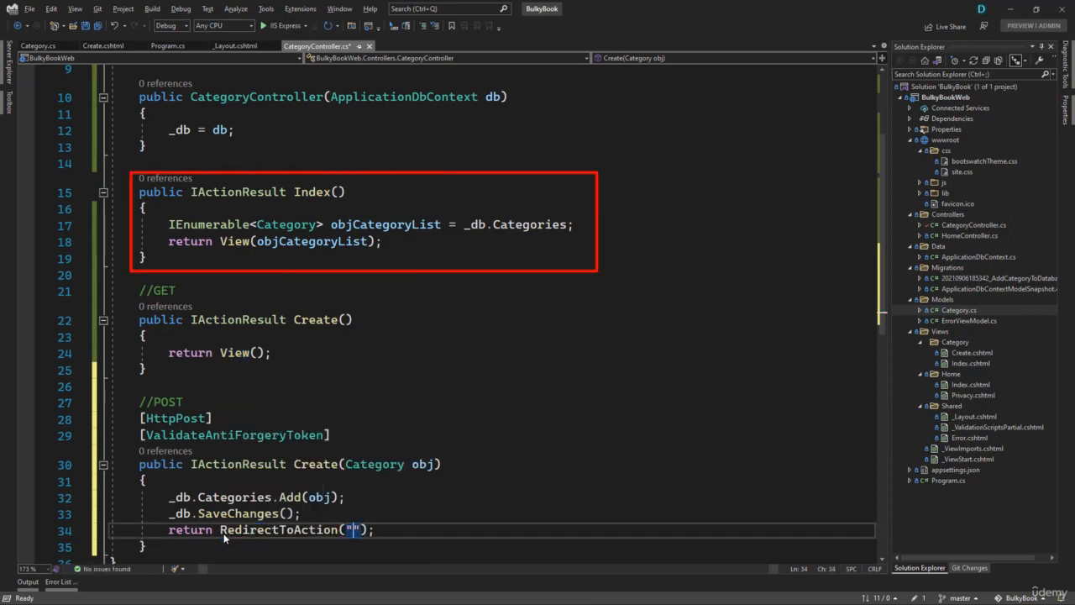
pyautogui.write('Index')
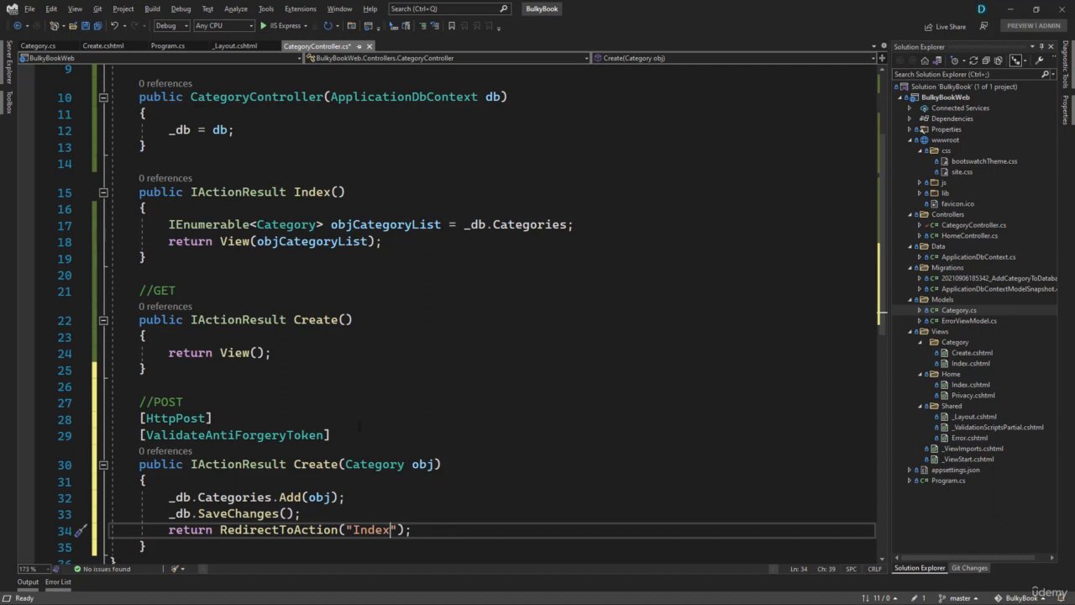
pyautogui.write(',')
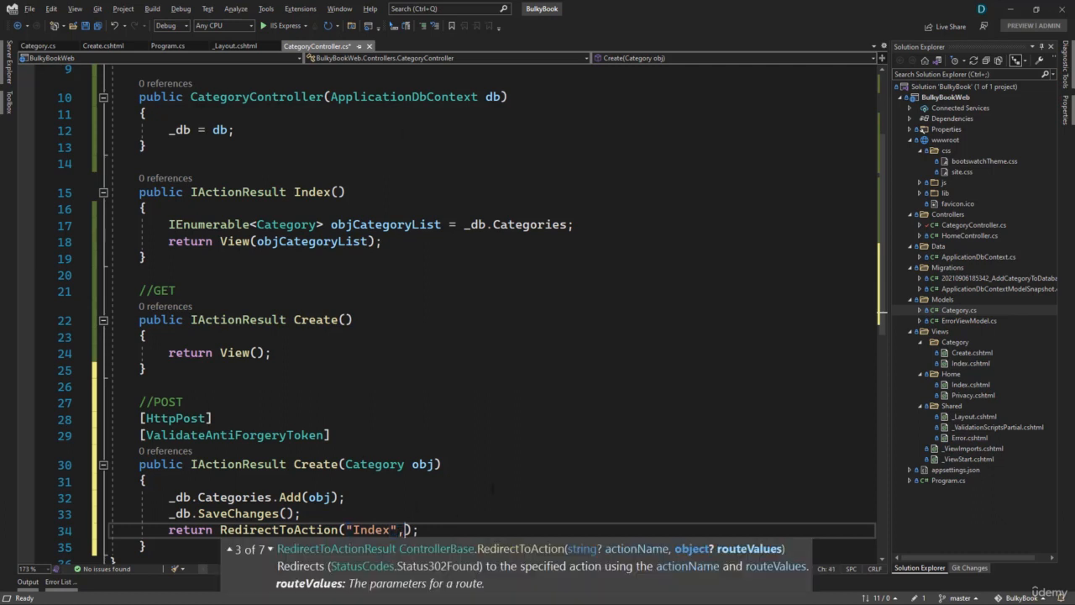
pyautogui.write('""')
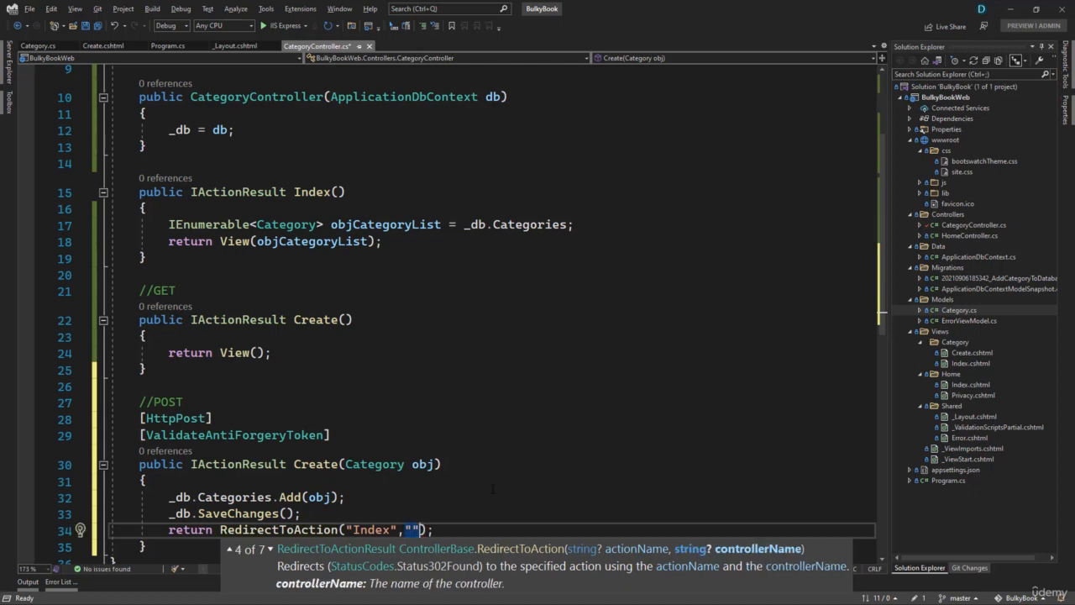
pyautogui.press('Backspace')
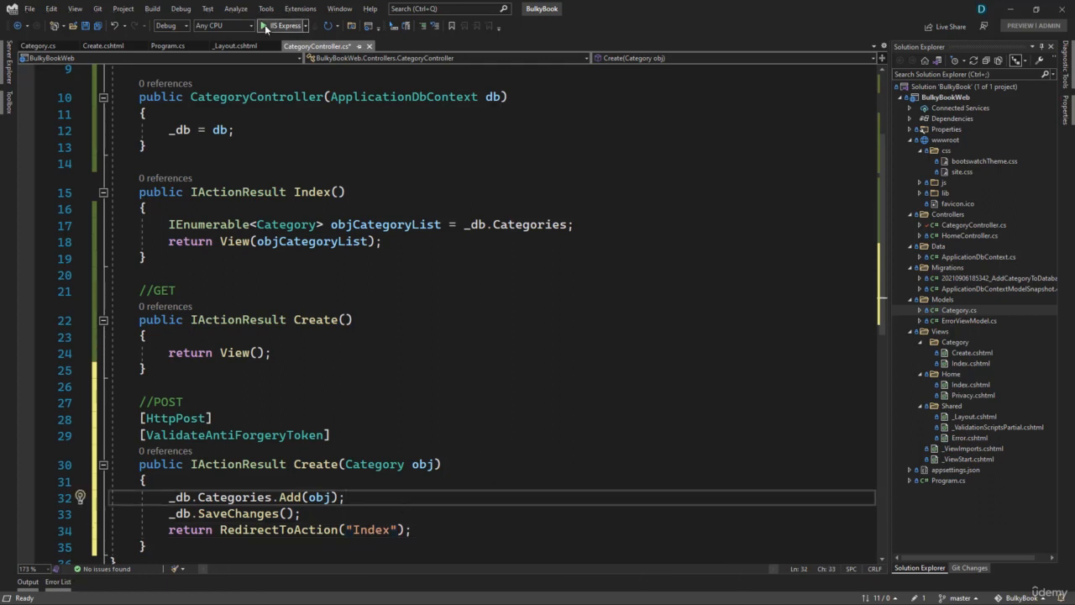
# - Launch the app, add a category named test through the Create New Category form and submit it
pyautogui.click(266, 26)
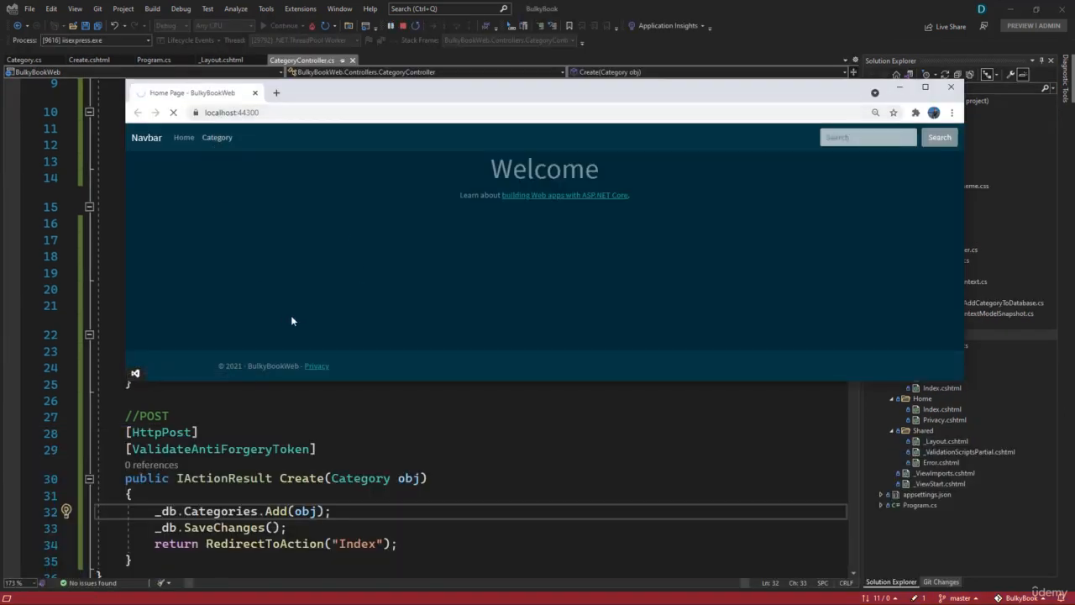
pyautogui.click(217, 138)
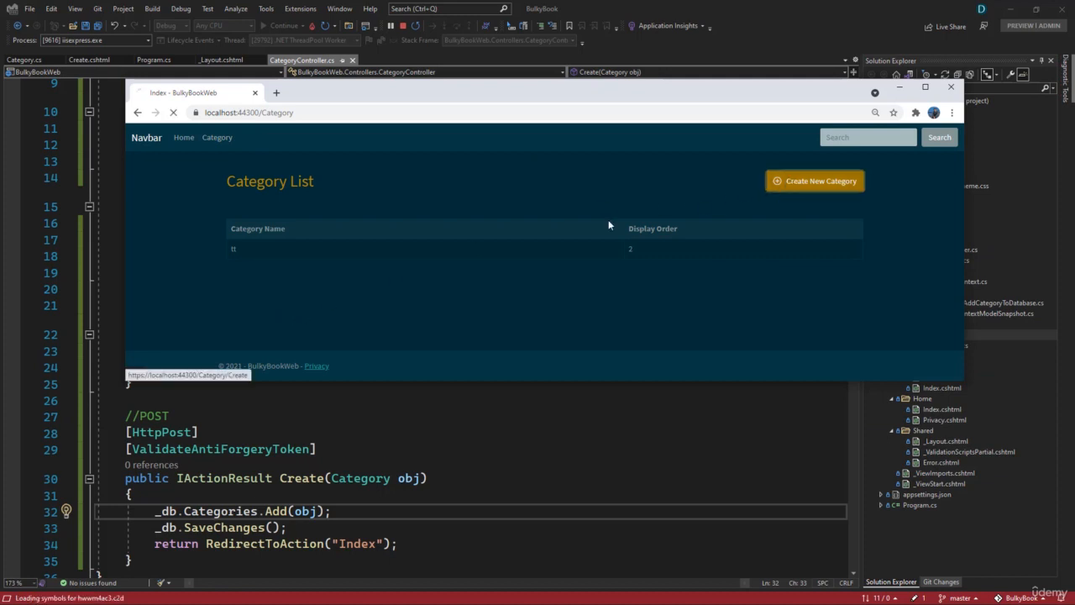
pyautogui.click(813, 181)
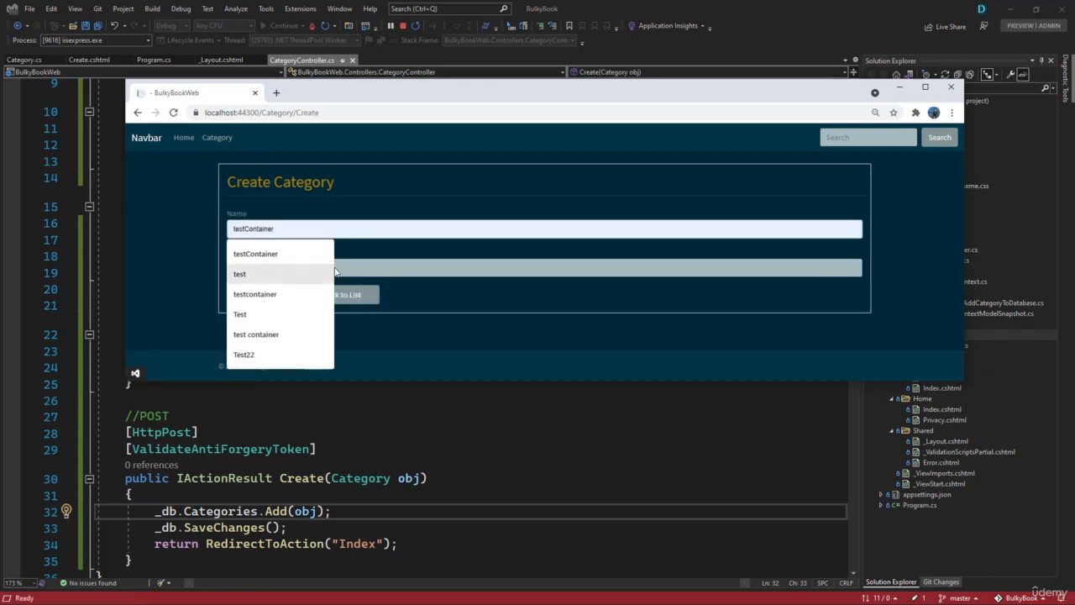
pyautogui.click(238, 272)
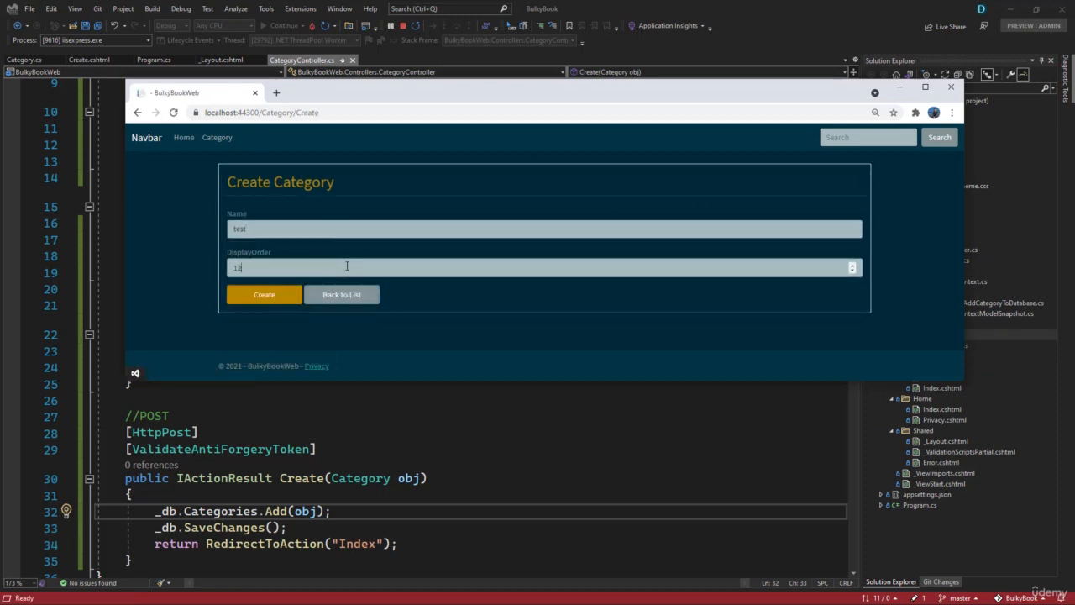
pyautogui.click(263, 294)
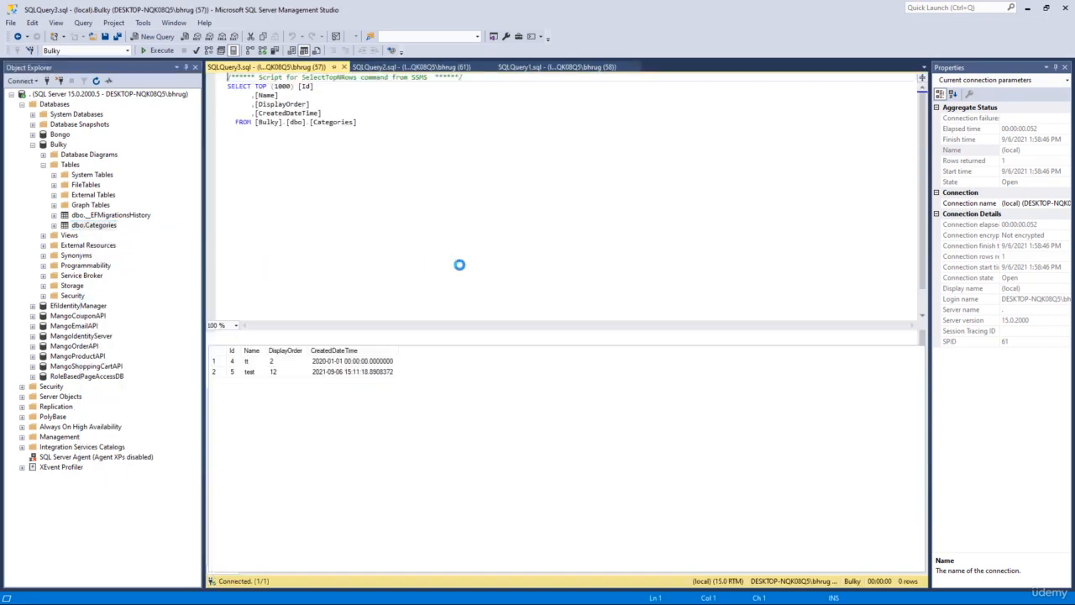
# - Return to the browser's category list and reopen the Create New Category form
pyautogui.click(156, 50)
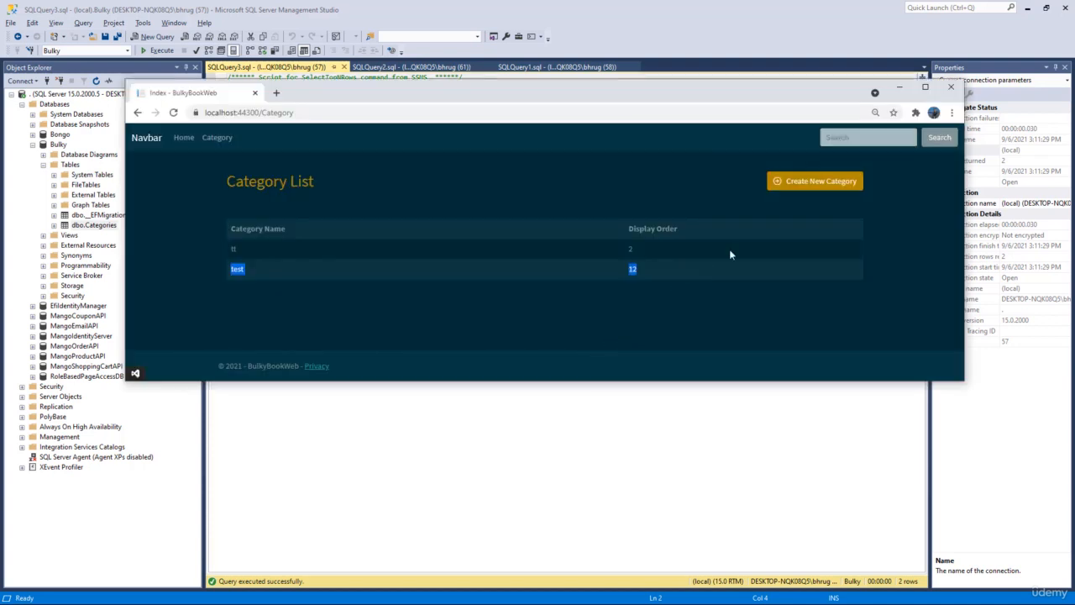
pyautogui.moveTo(813, 181)
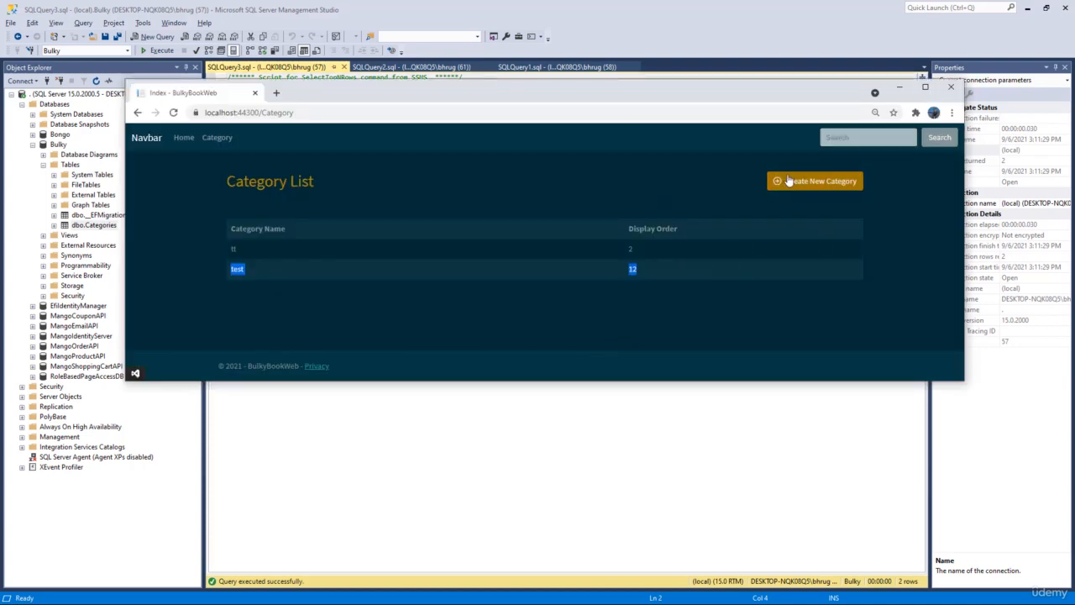
pyautogui.moveTo(815, 181)
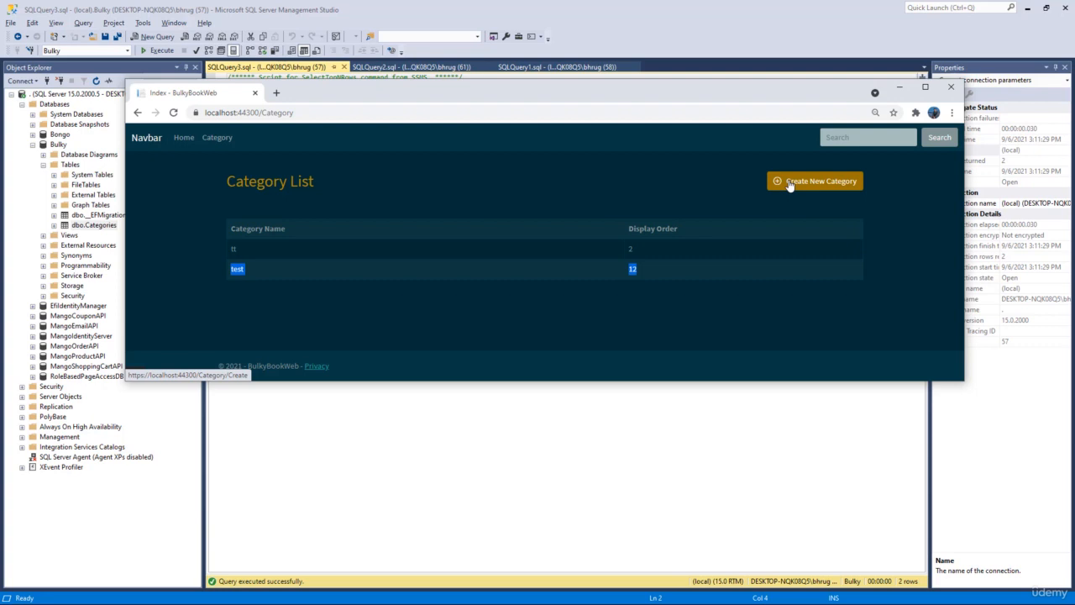
pyautogui.click(813, 182)
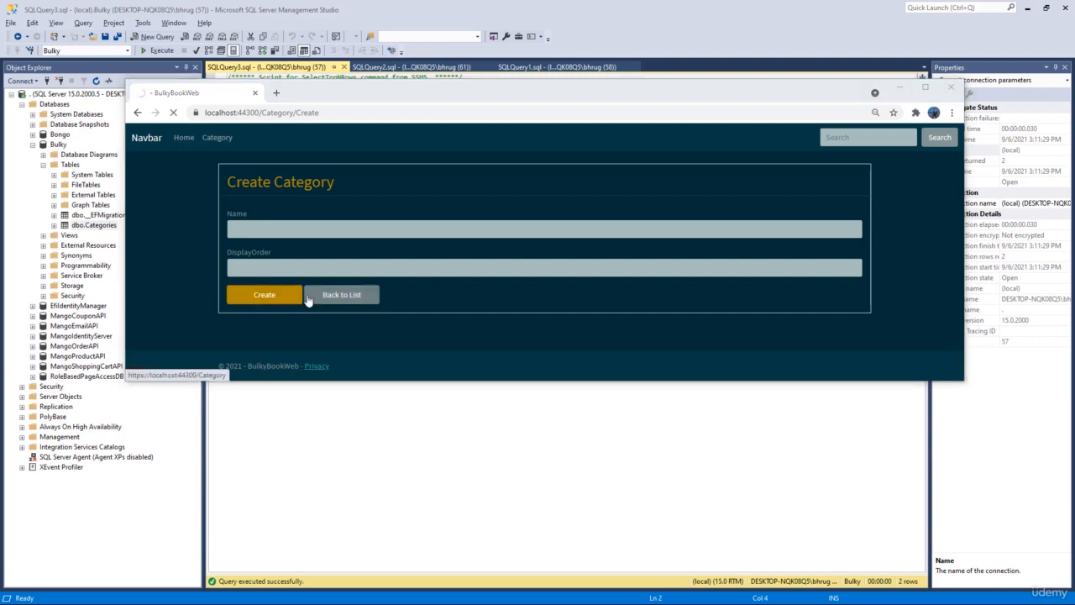
# - Submit the empty form and inspect the DbUpdateException raised at _db.SaveChanges()
pyautogui.click(263, 294)
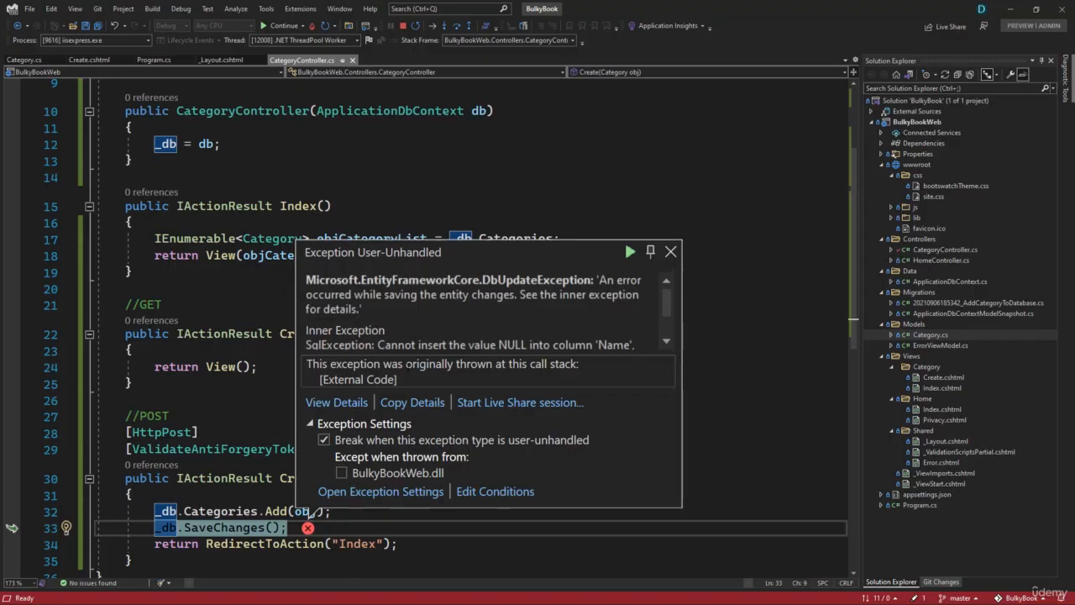
pyautogui.scroll(-3)
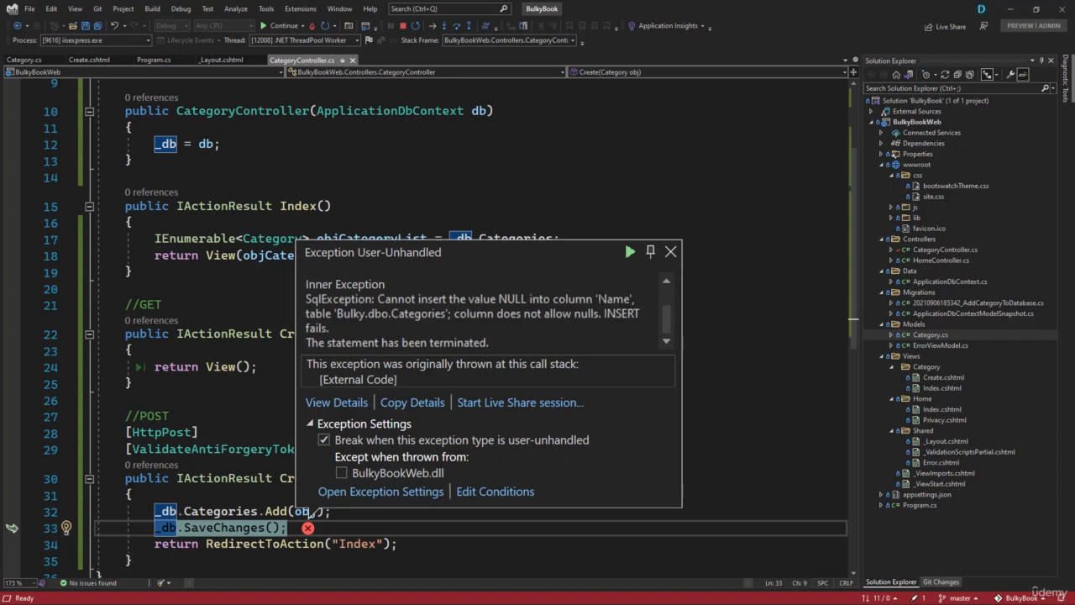
pyautogui.moveTo(403, 27)
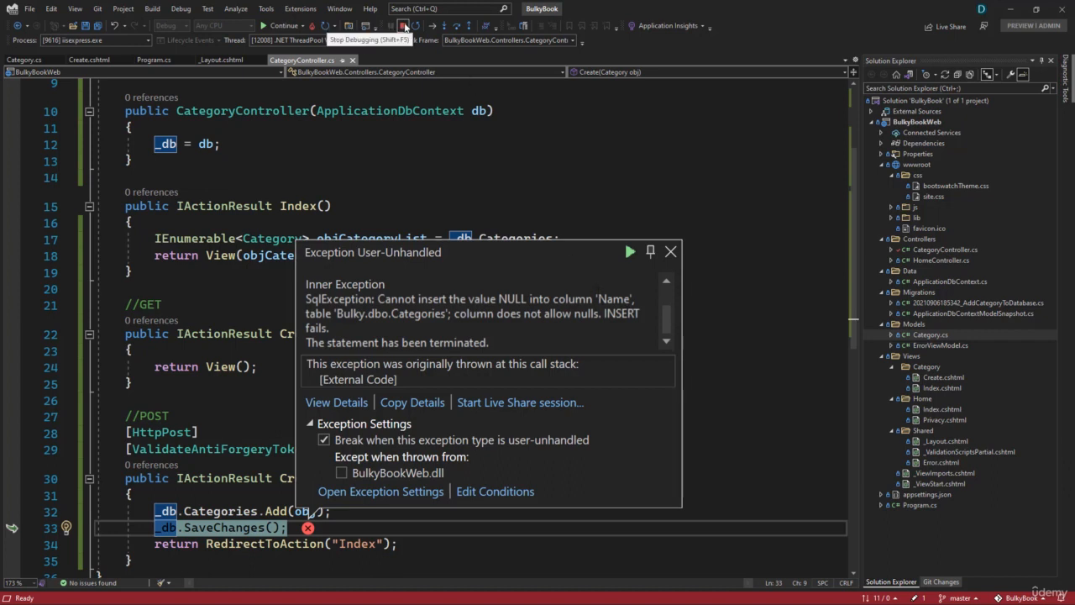